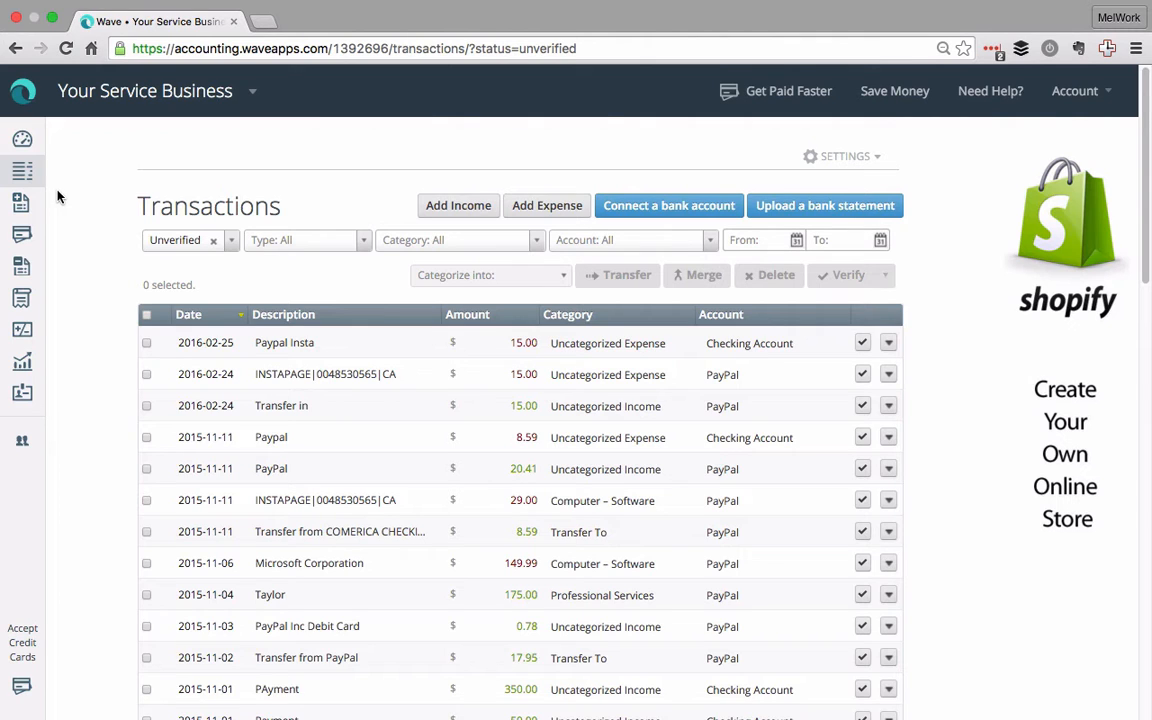
mouse_move(444, 406)
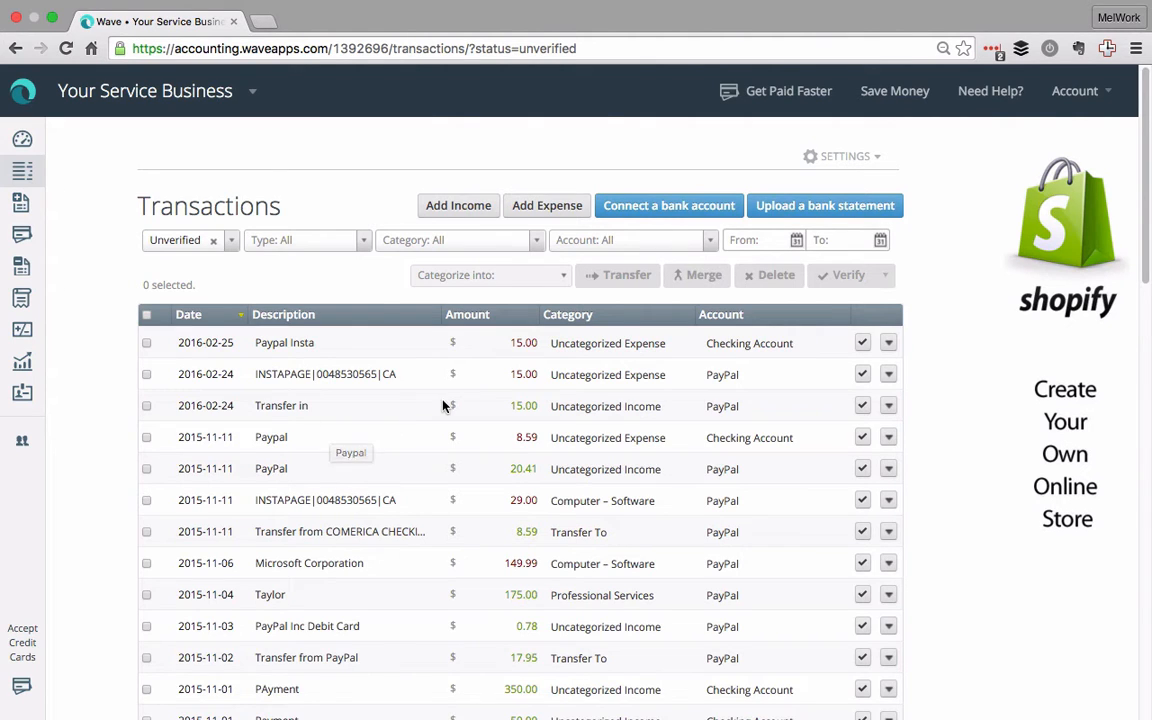
mouse_move(430, 338)
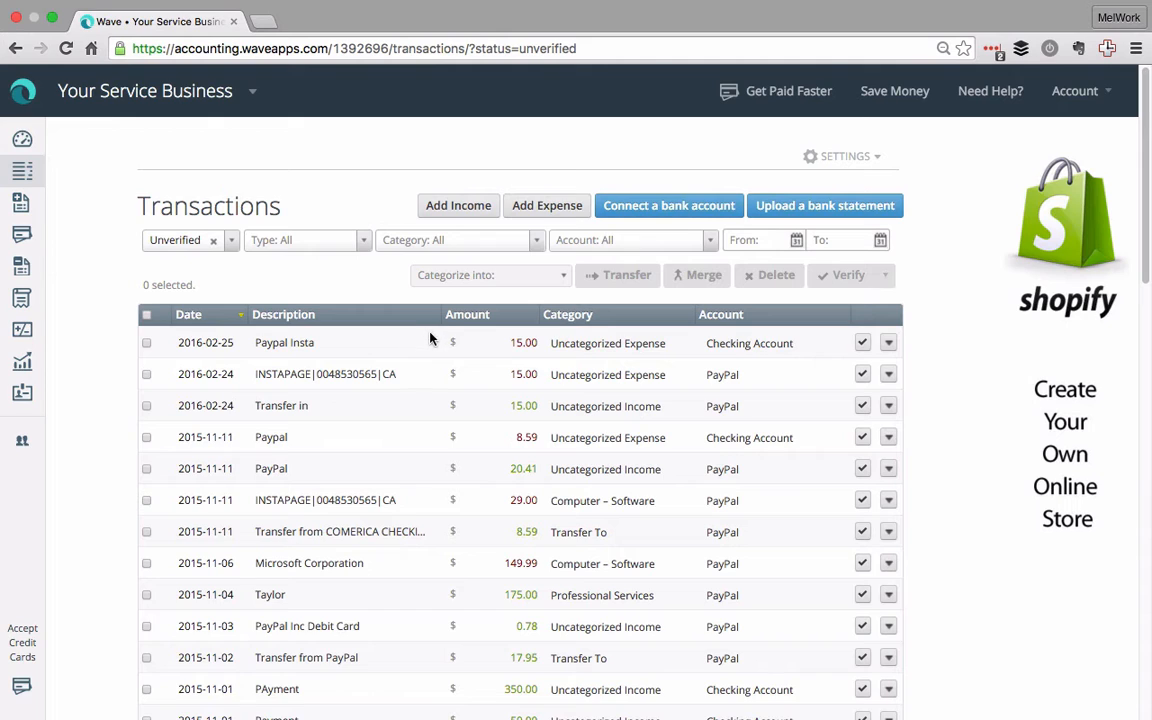
mouse_move(407, 428)
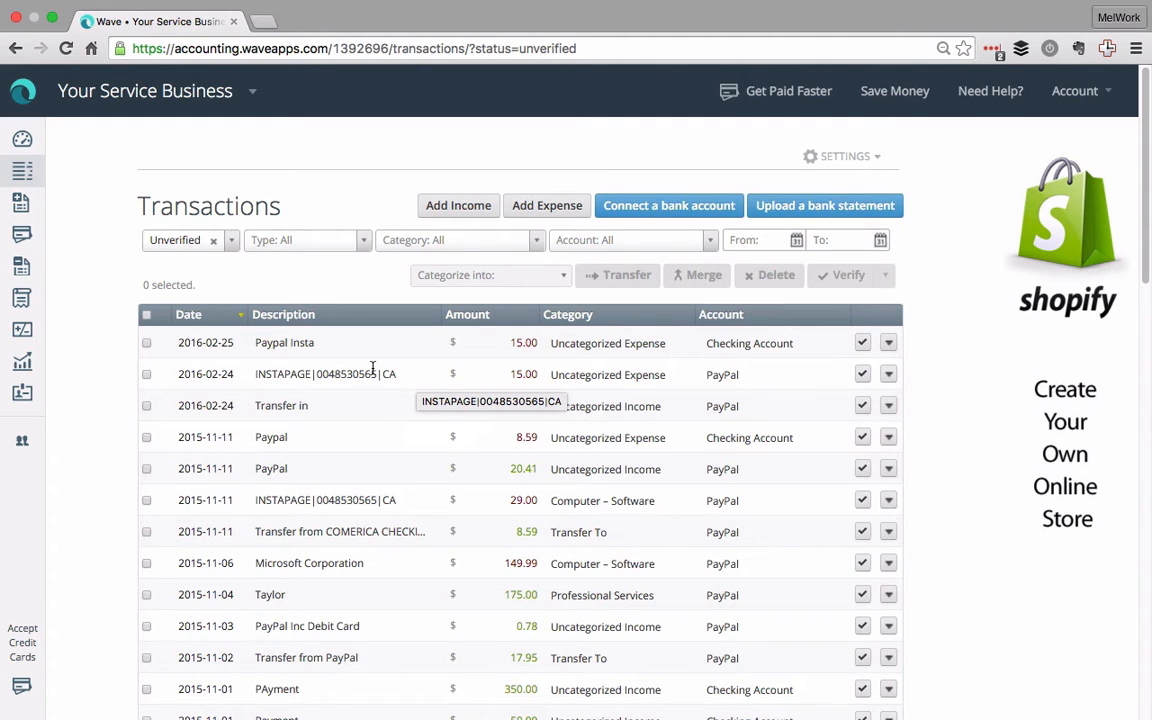
mouse_move(95, 415)
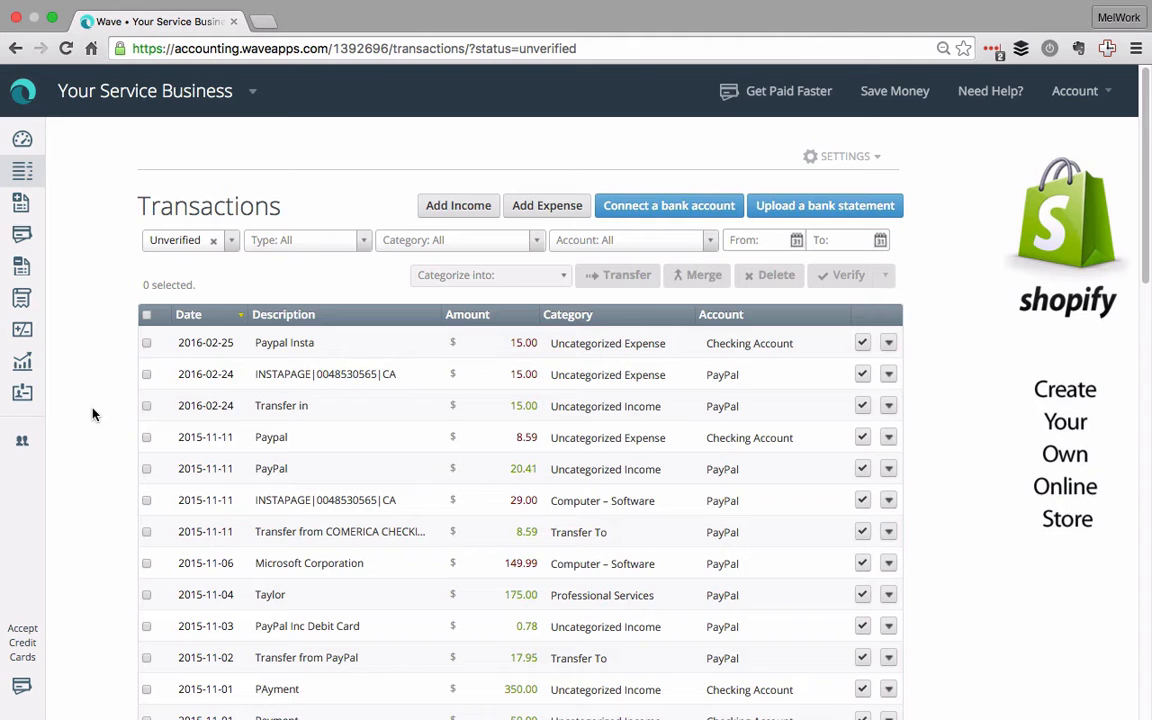
mouse_move(363, 393)
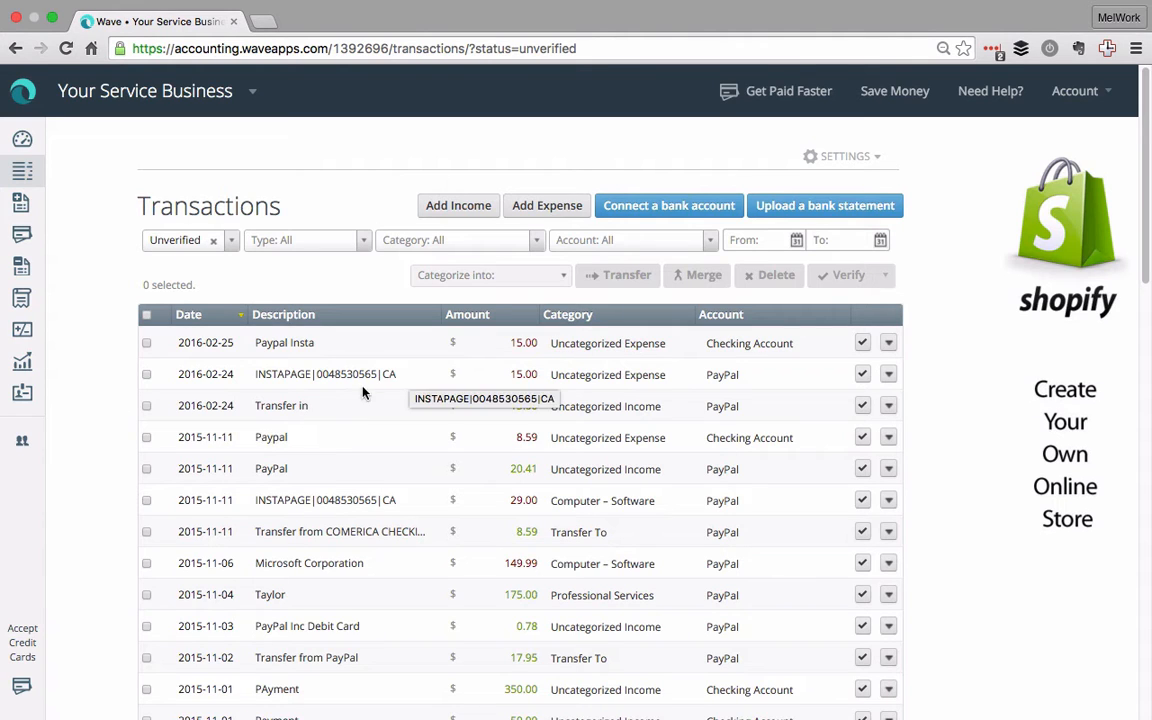
mouse_move(491, 405)
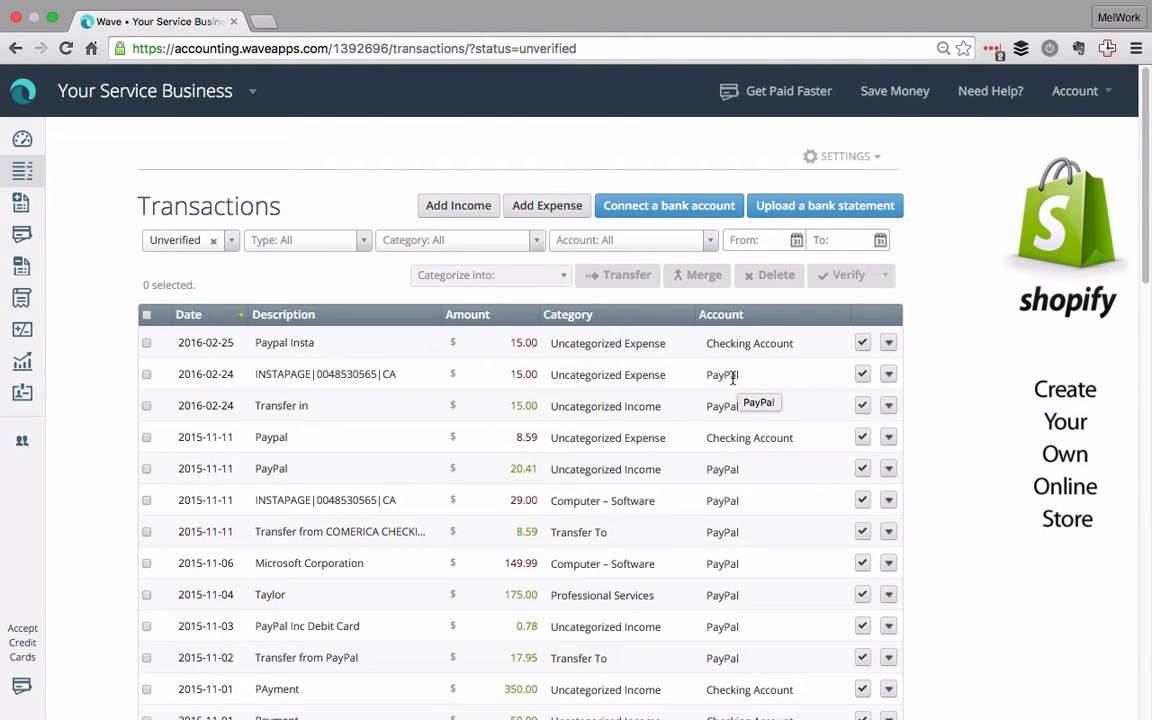
mouse_move(702, 395)
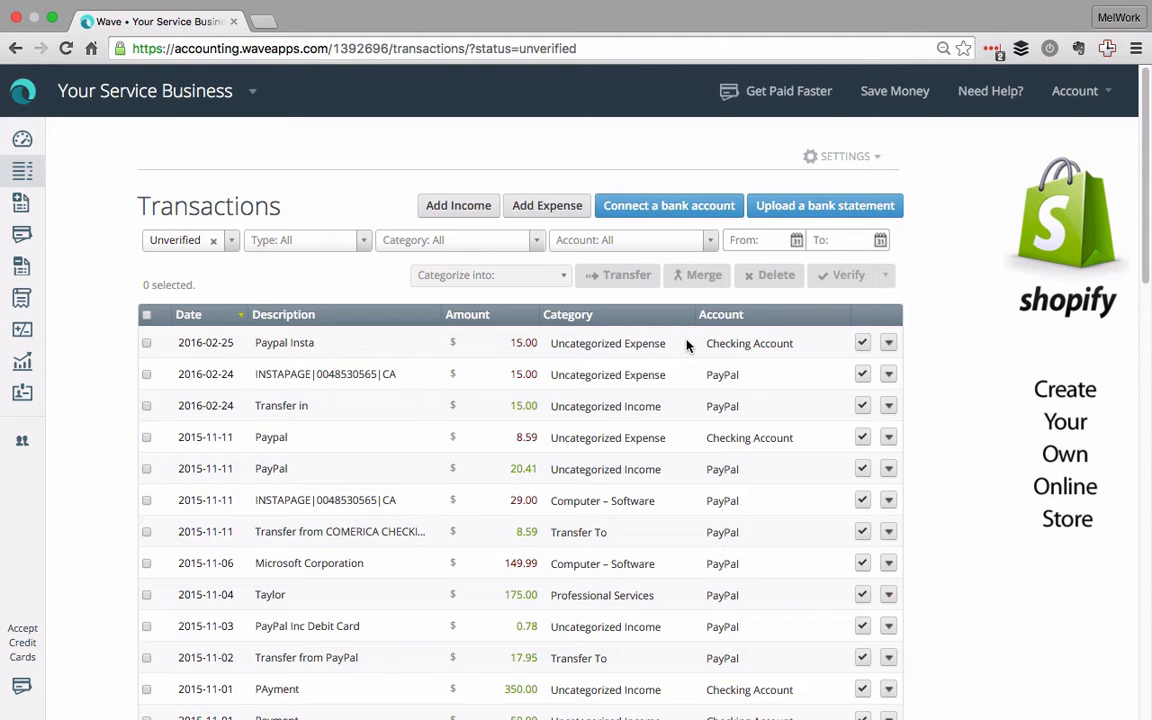
mouse_move(652, 410)
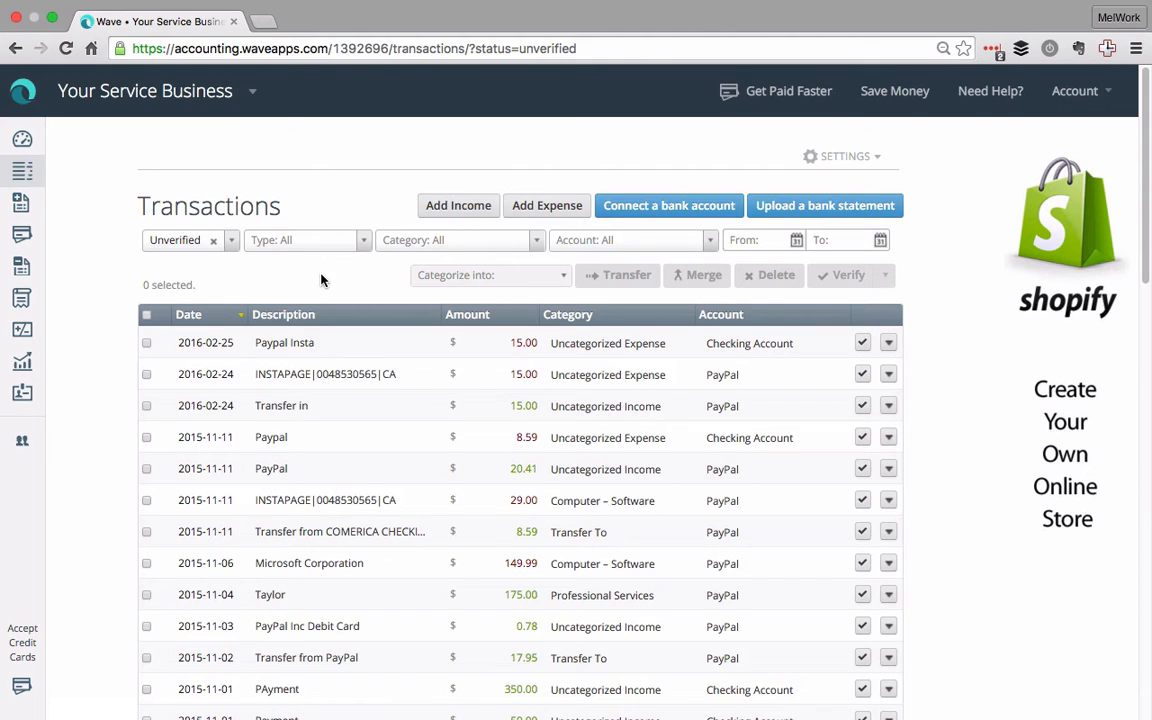
mouse_move(359, 464)
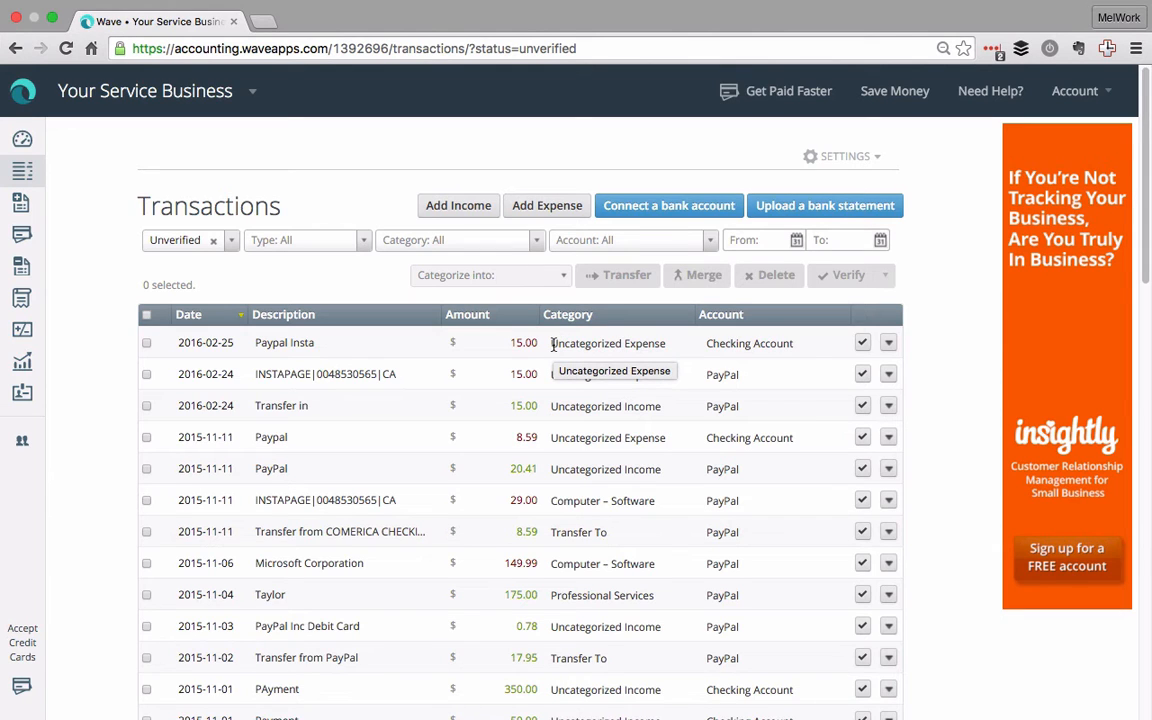
mouse_move(550, 422)
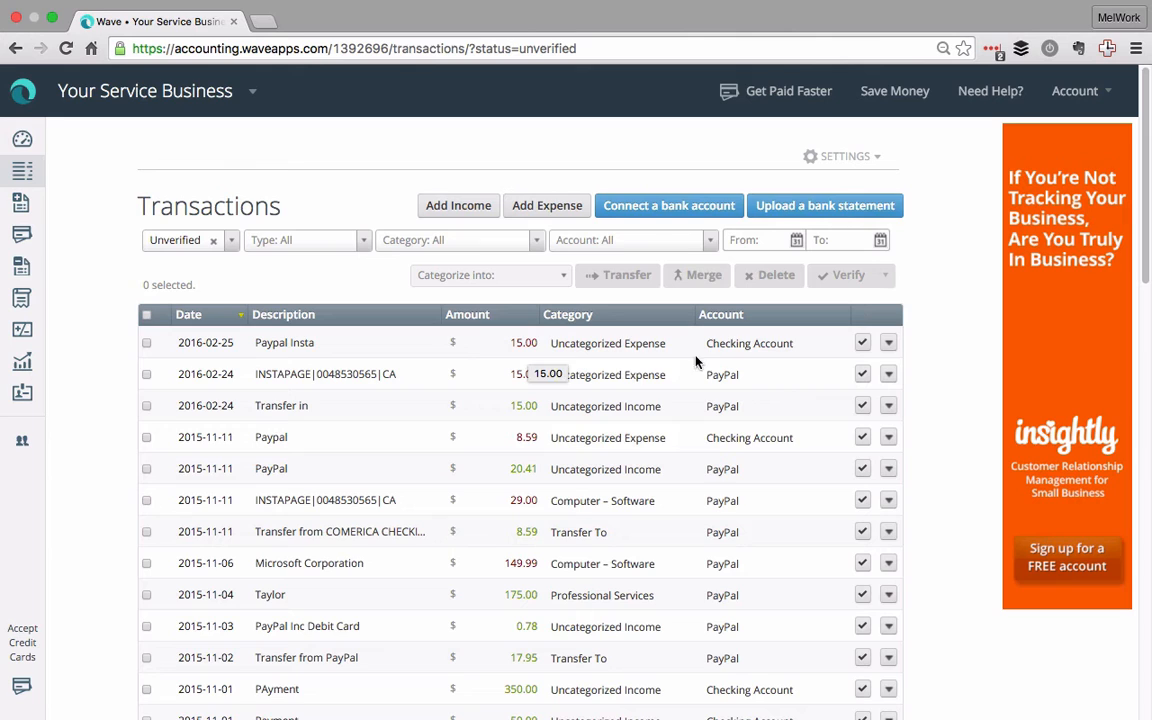
mouse_move(242, 374)
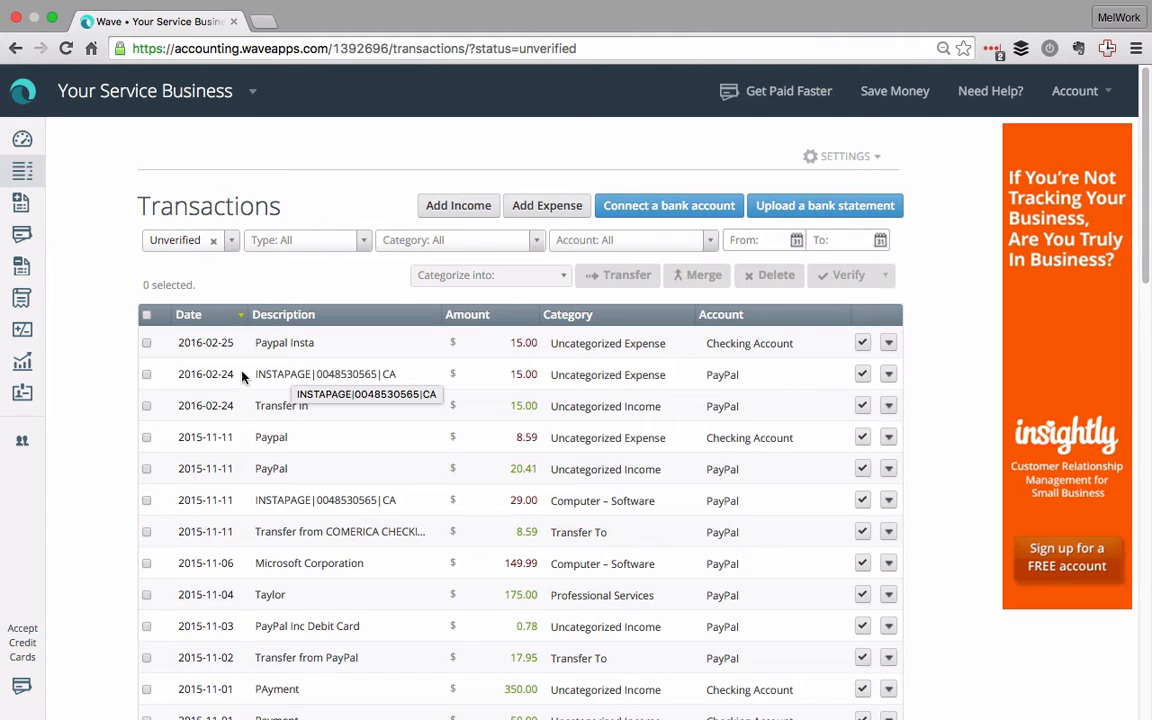
- Link the $15.00 'Transfer to PayPal' and 'Transfer from Checking Account' transactions as one transfer
left_click(146, 342)
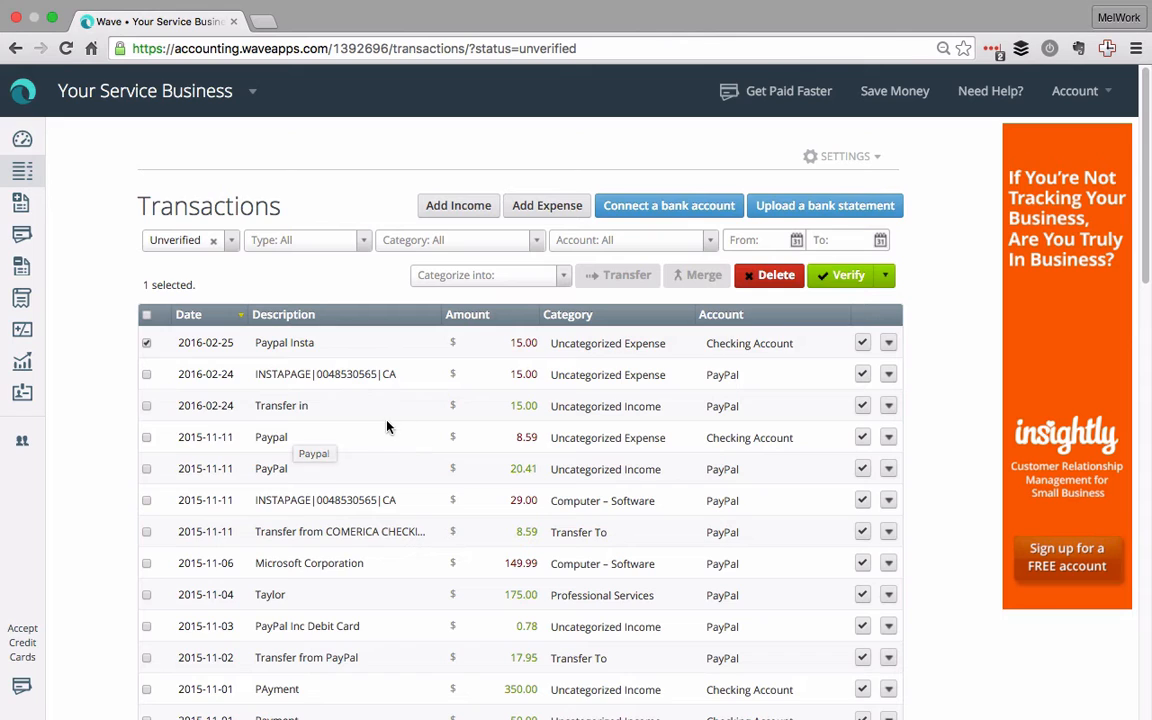
mouse_move(555, 405)
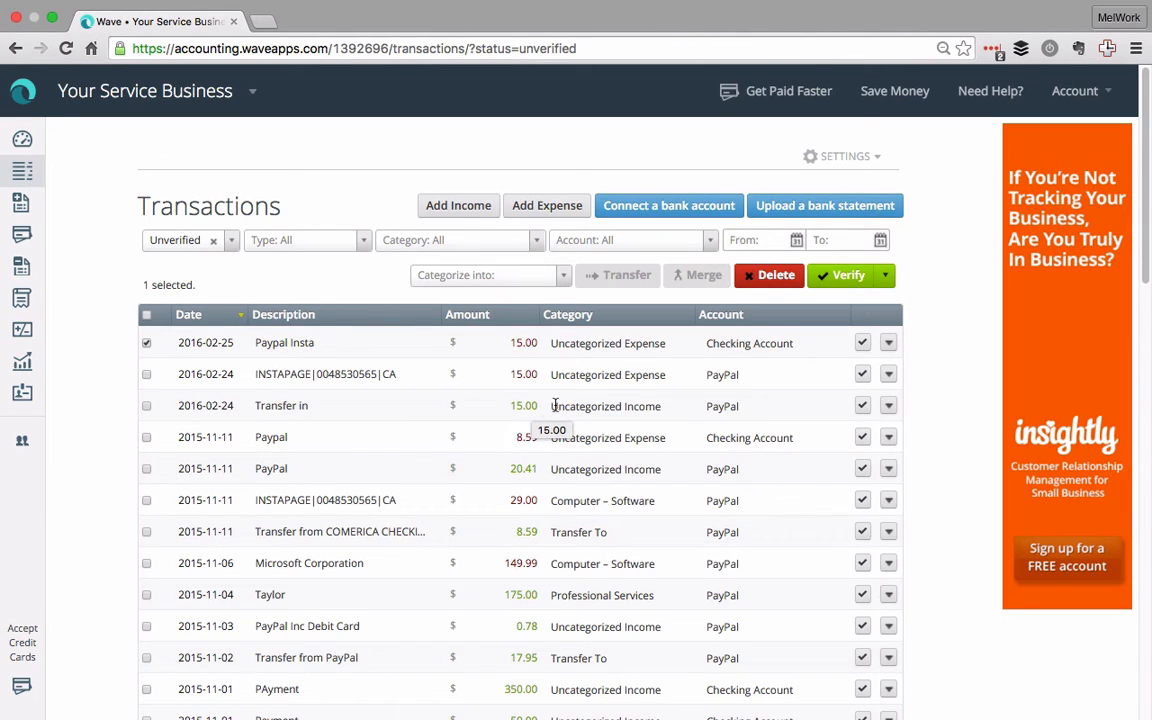
mouse_move(335, 420)
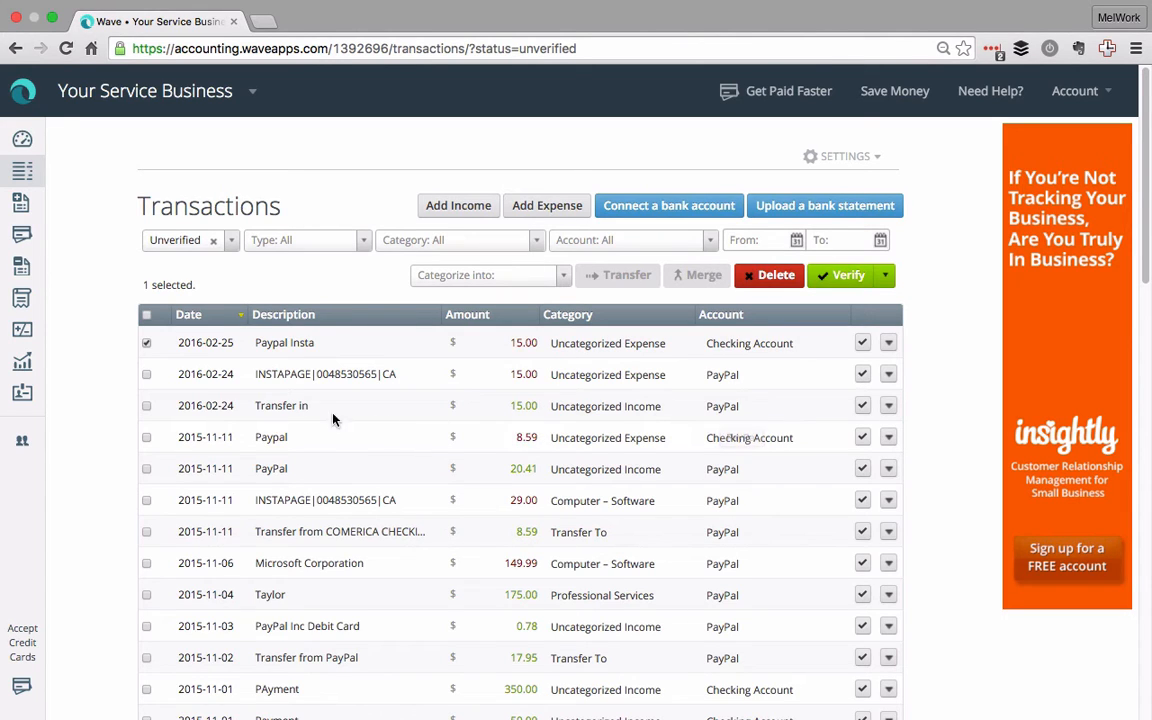
left_click(146, 405)
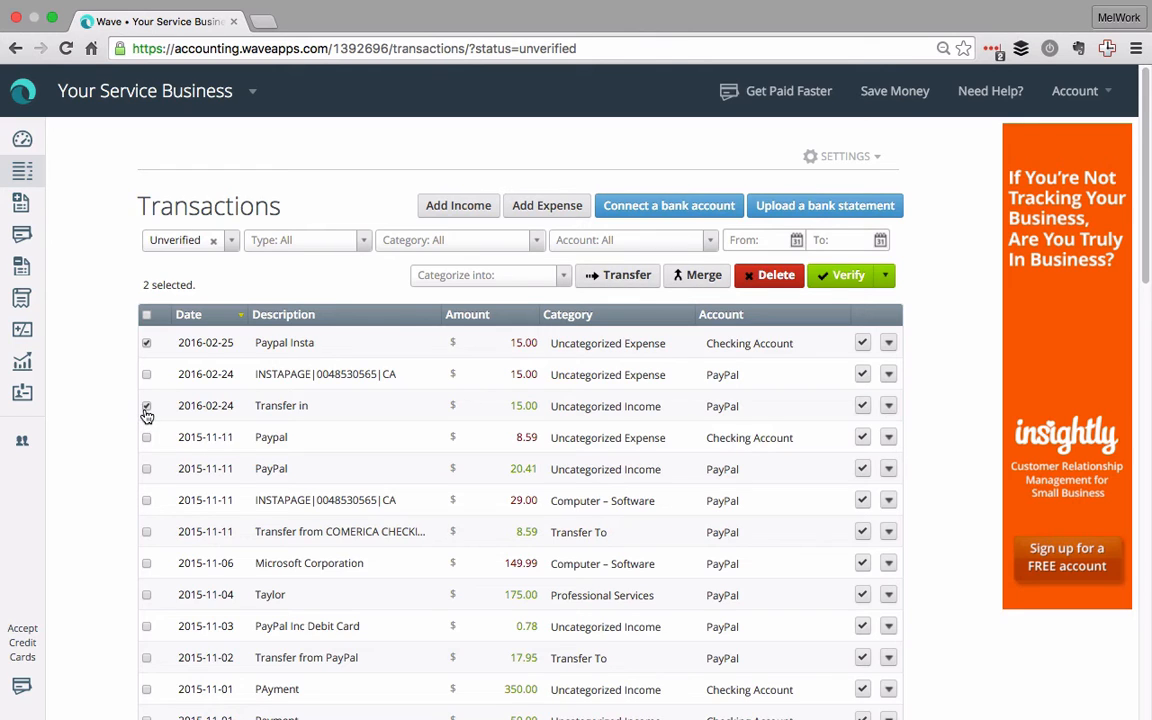
mouse_move(105, 371)
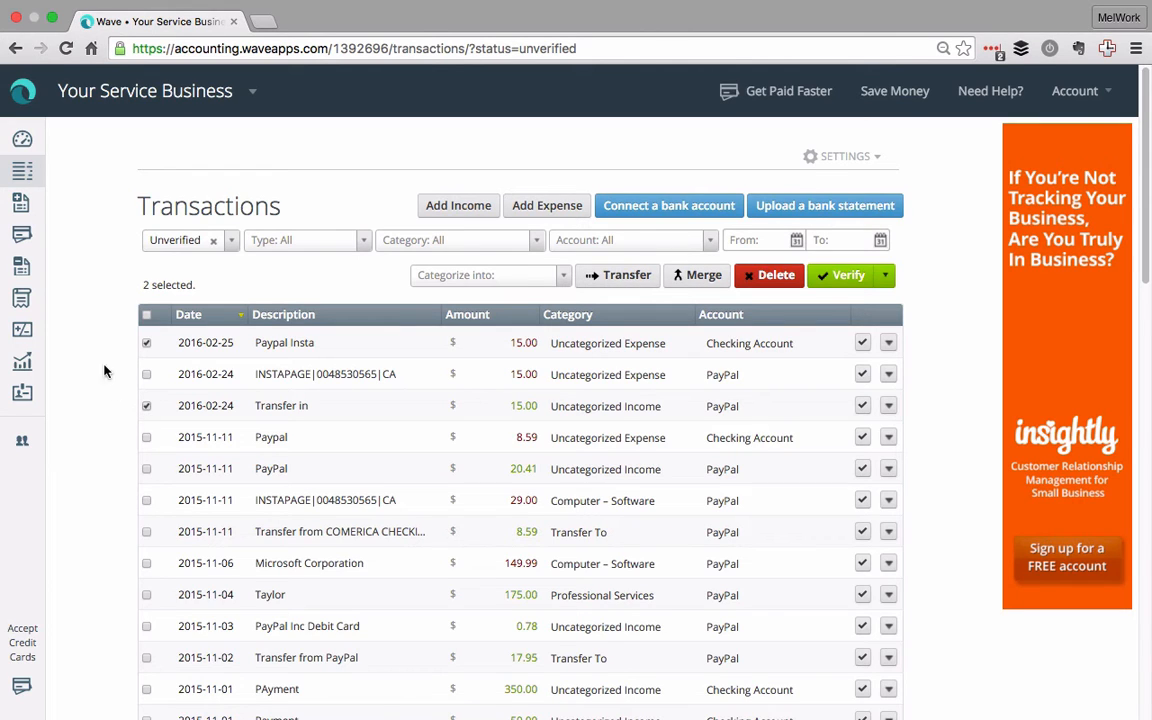
mouse_move(618, 275)
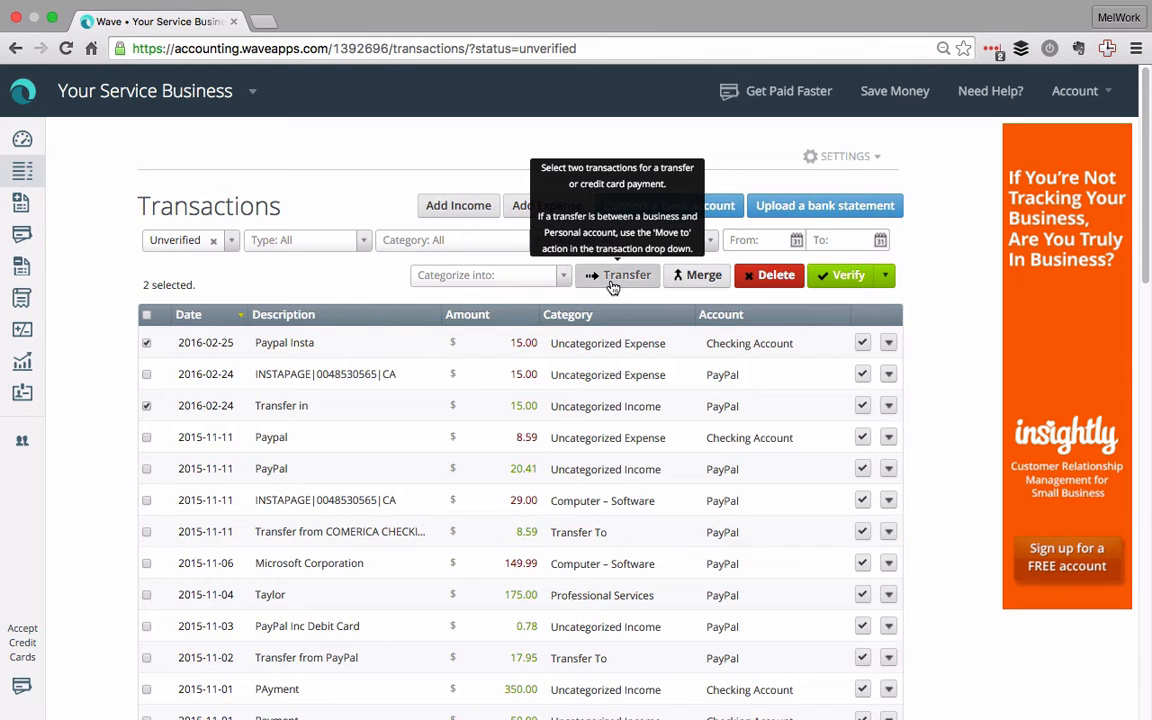
left_click(618, 275)
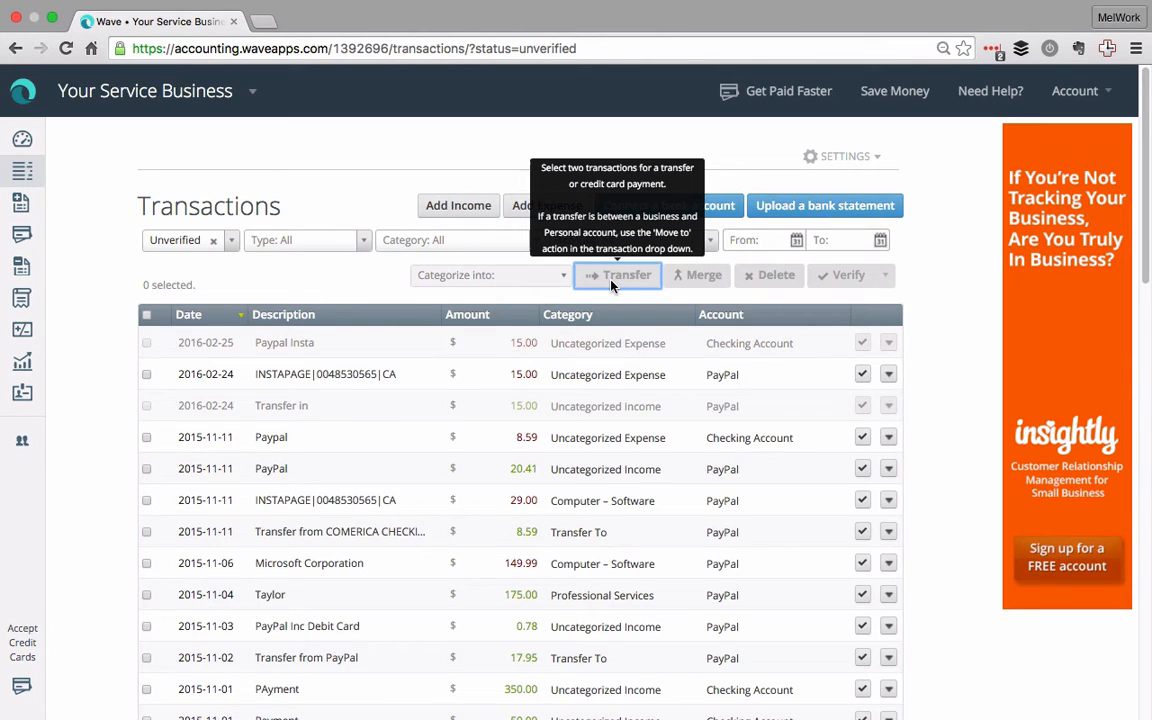
left_click(617, 275)
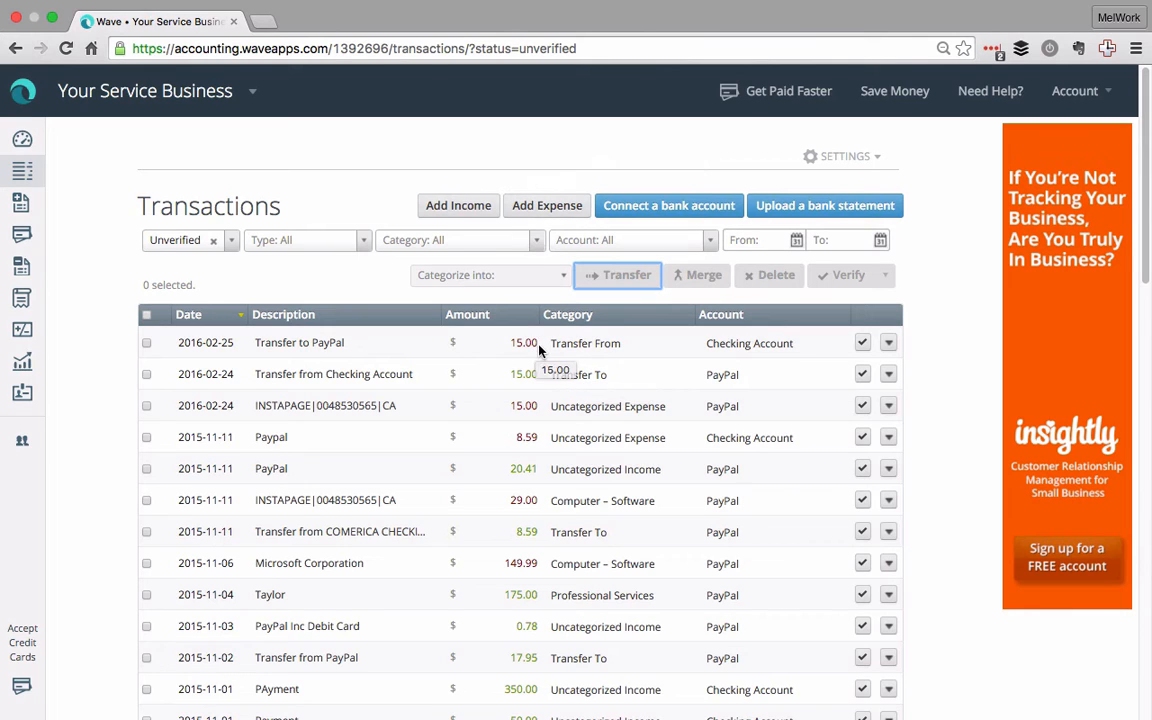
mouse_move(540, 378)
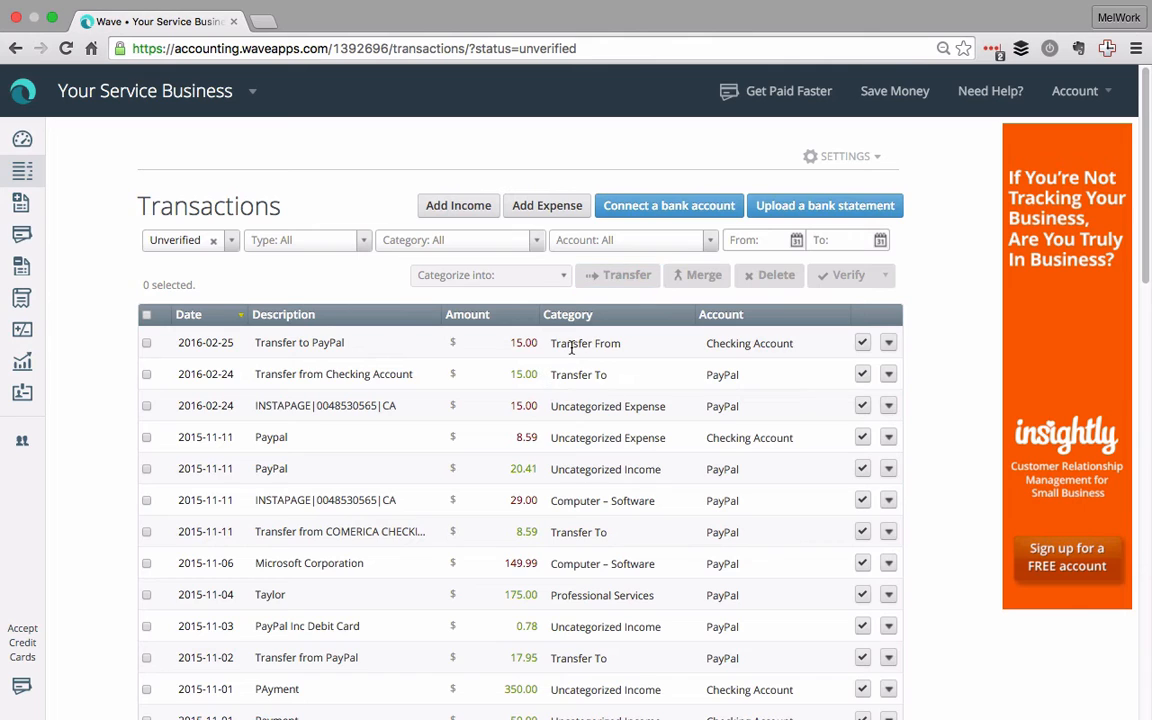
left_click(299, 342)
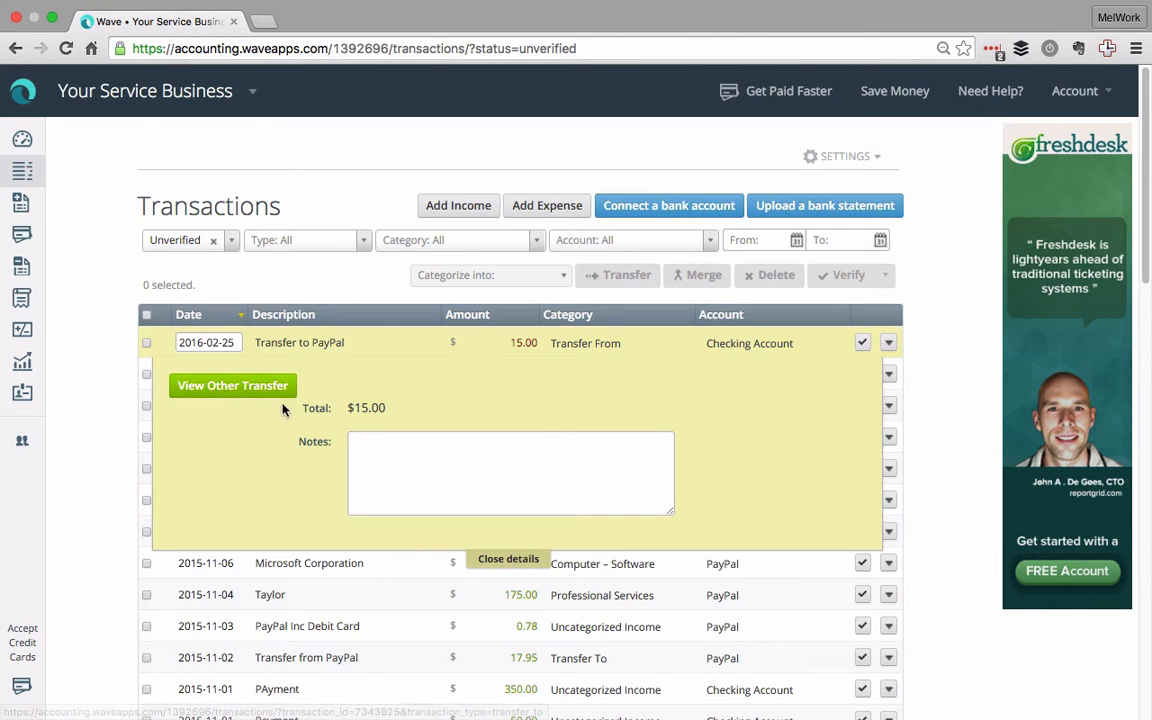
mouse_move(500, 524)
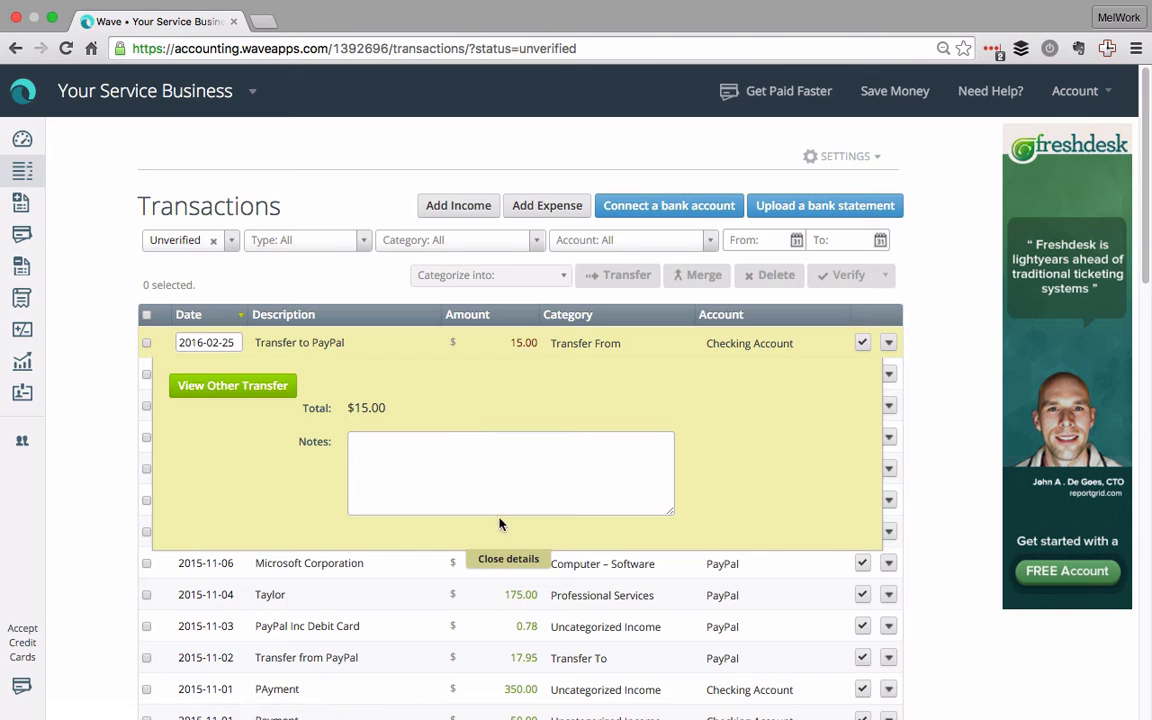
left_click(508, 558)
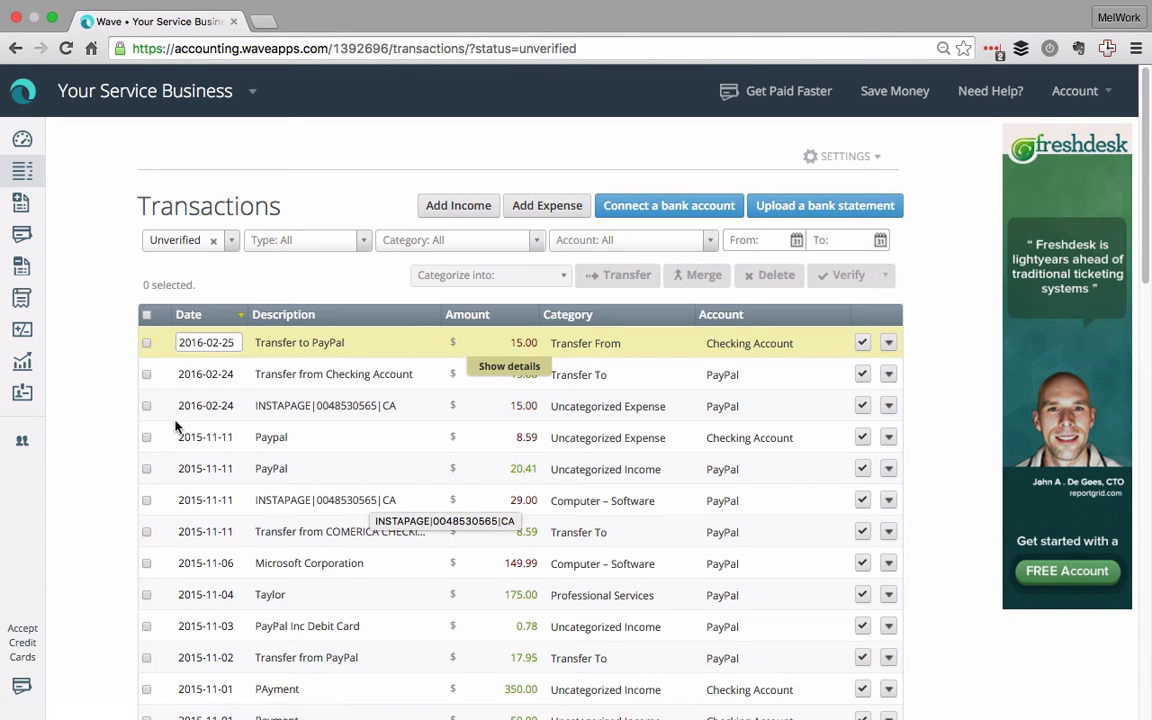
mouse_move(113, 374)
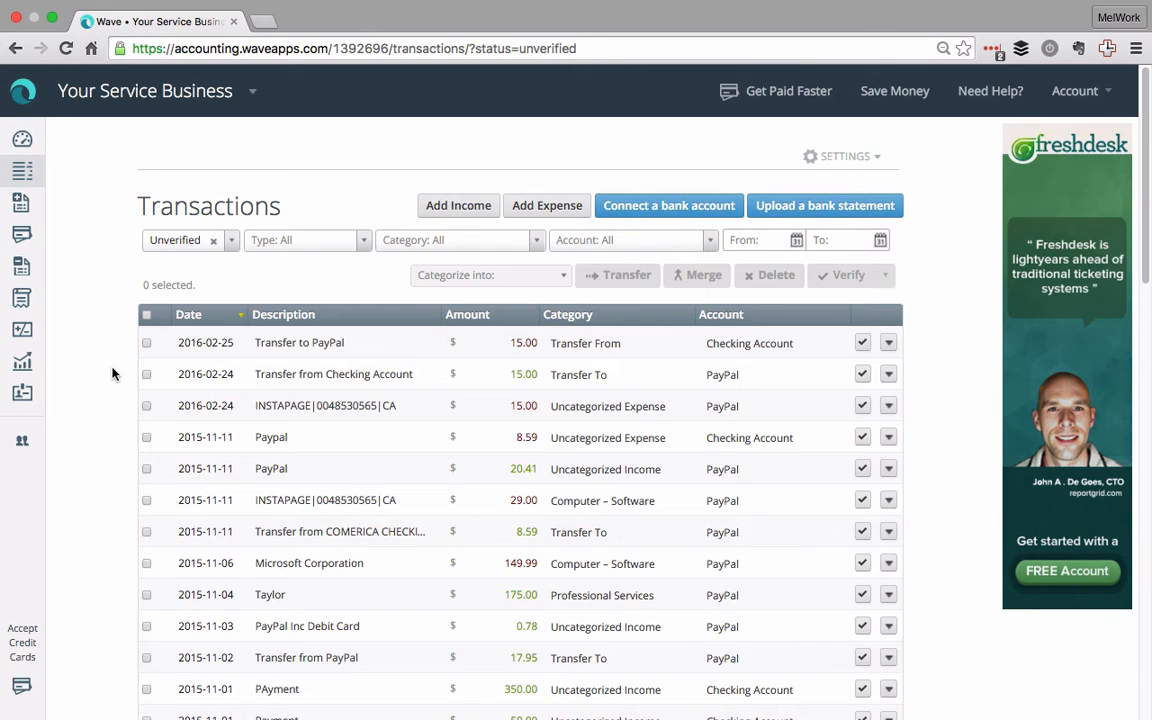
mouse_move(333, 373)
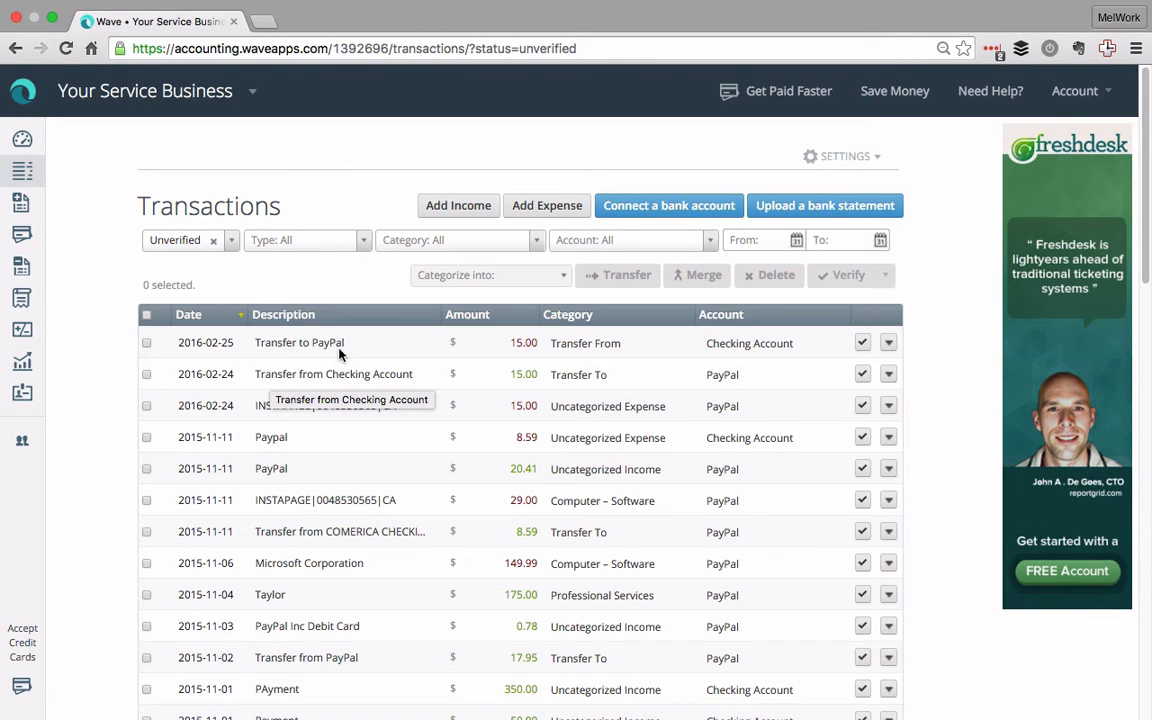
mouse_move(100, 374)
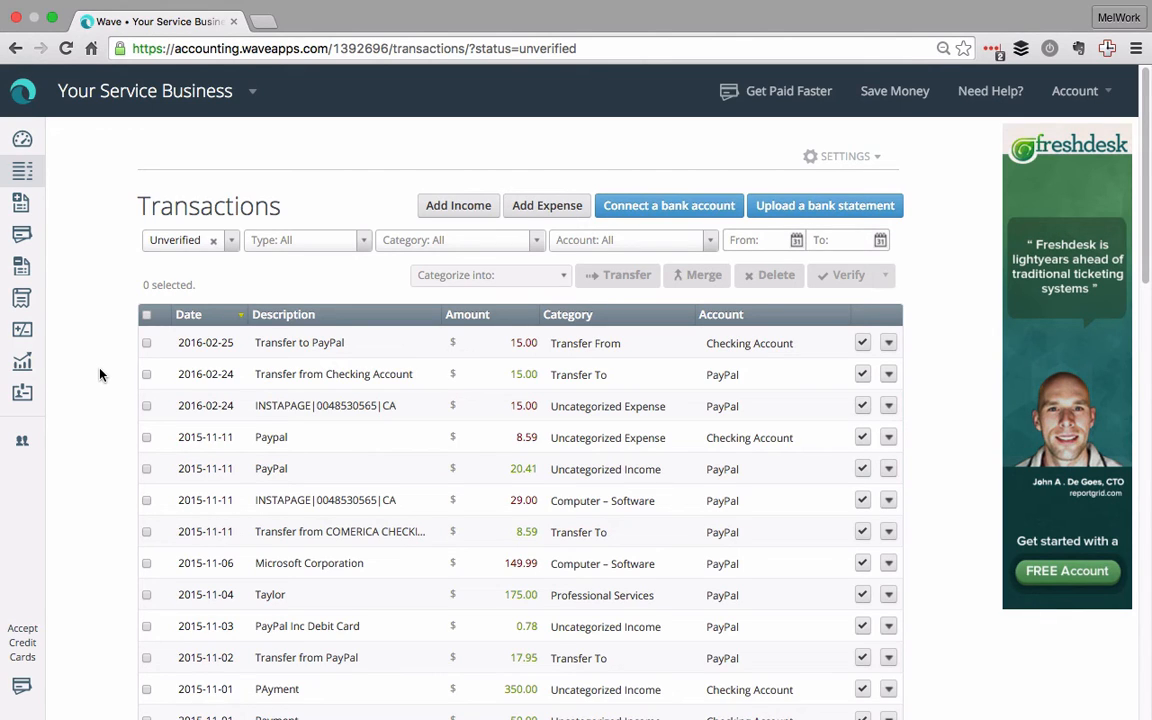
mouse_move(335, 470)
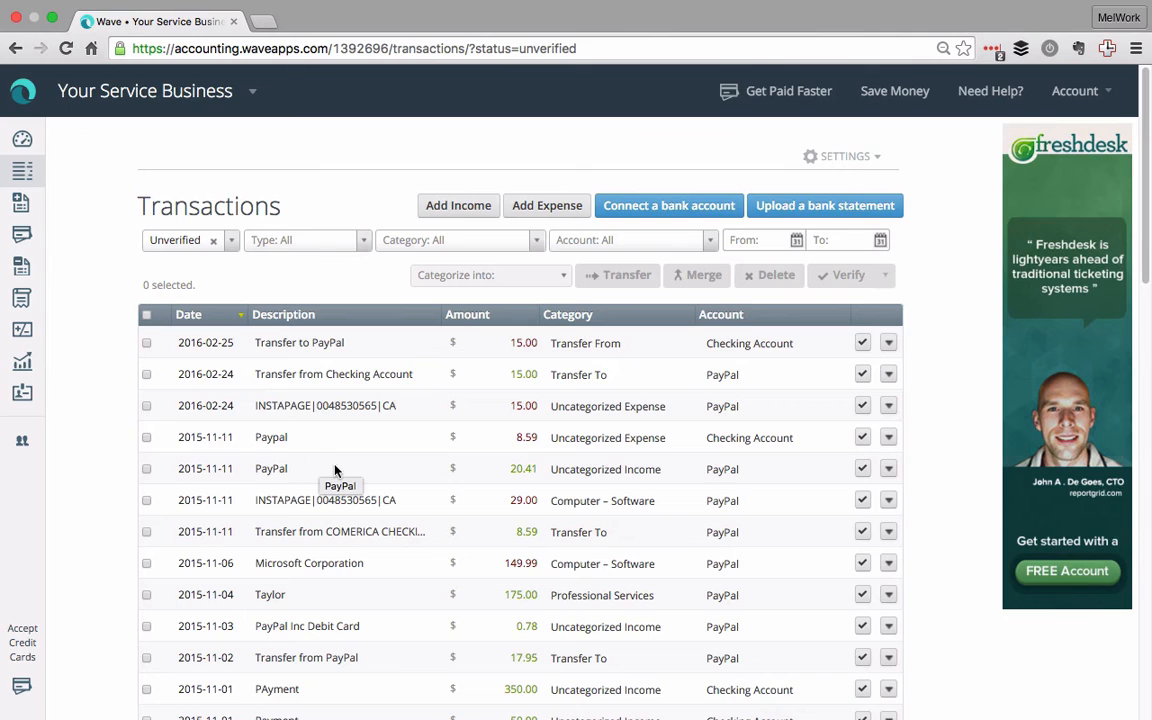
mouse_move(538, 416)
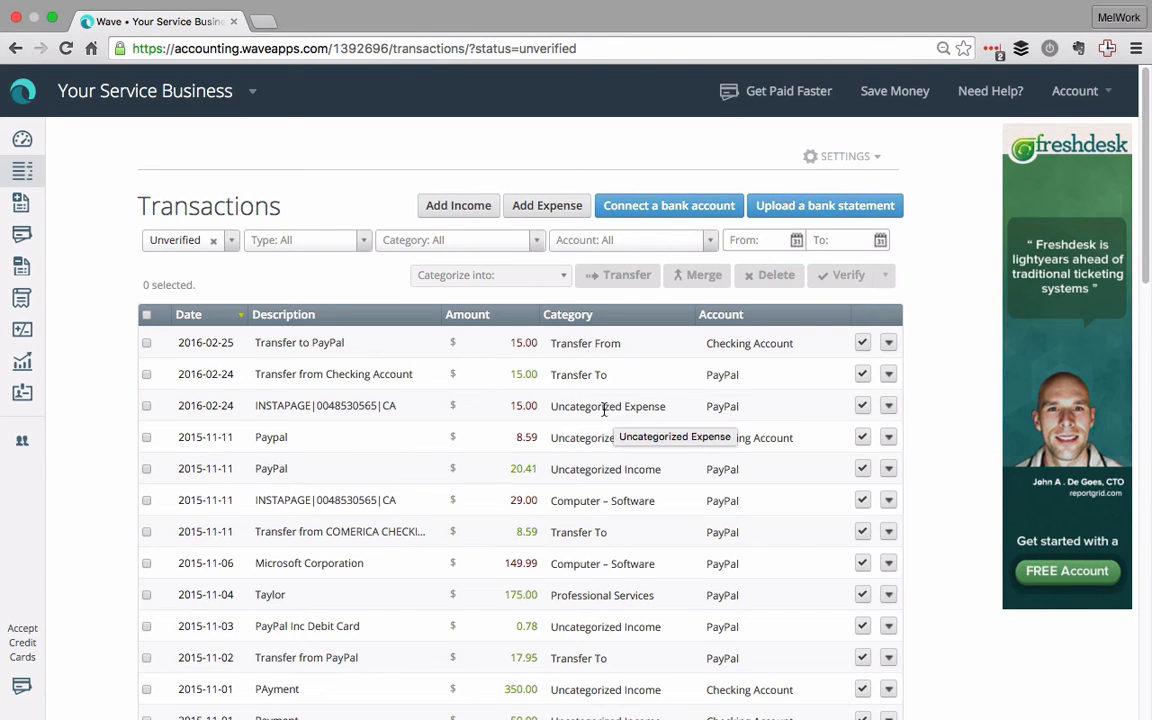
- Set the category of the 2016-02-24 INSTAPAGE $15.00 expense to Computer – Software
left_click(607, 405)
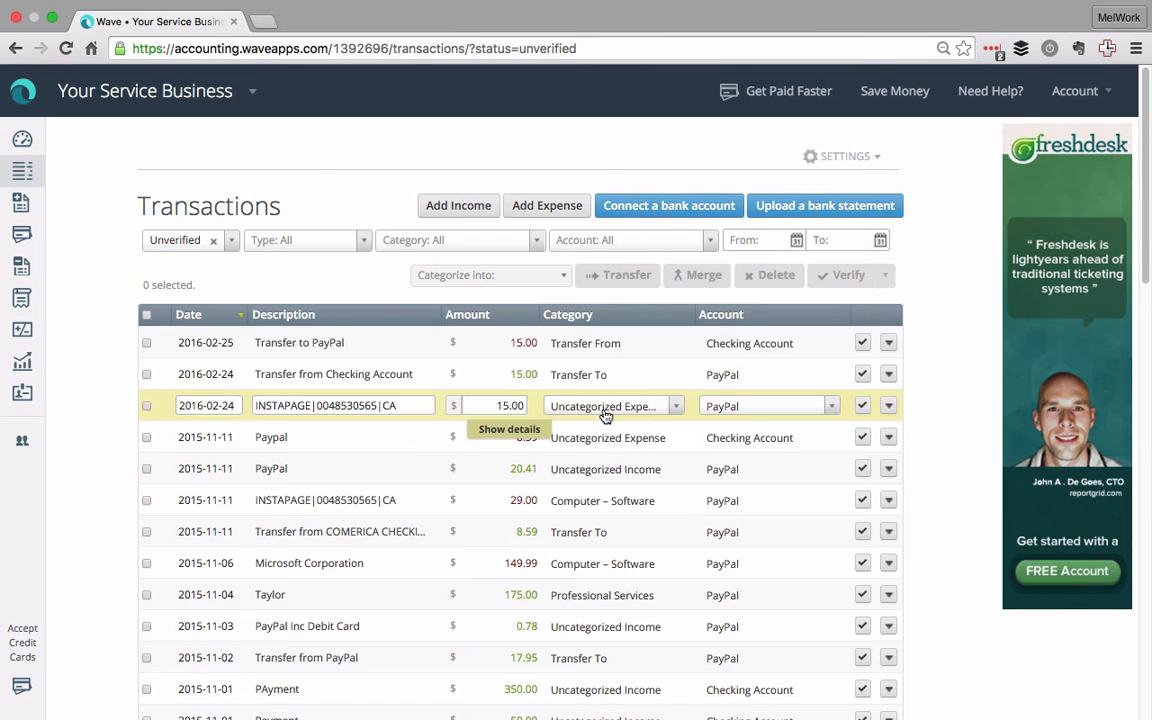
left_click(612, 405)
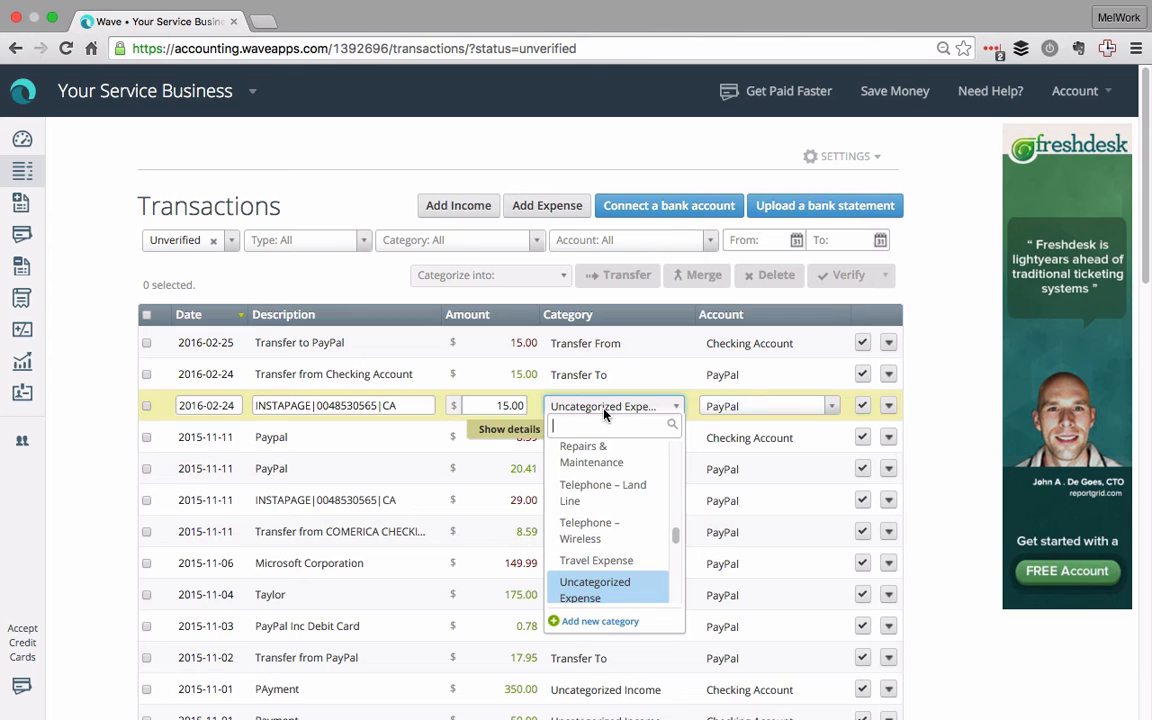
type("sof")
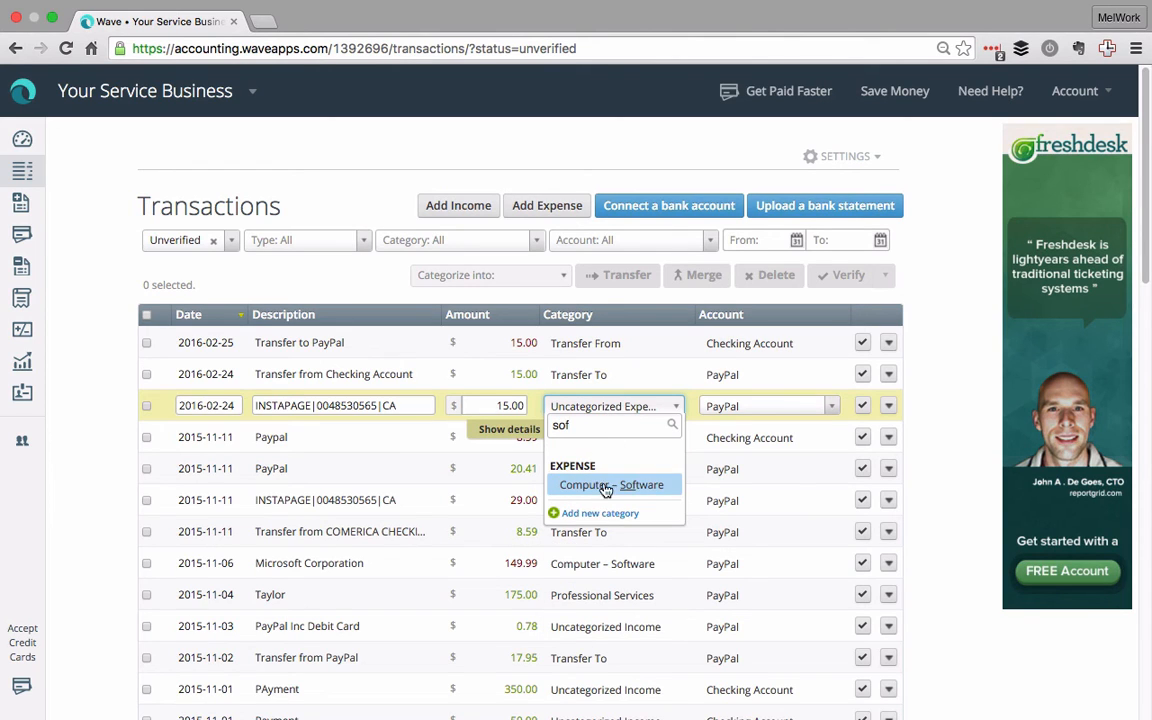
left_click(611, 484)
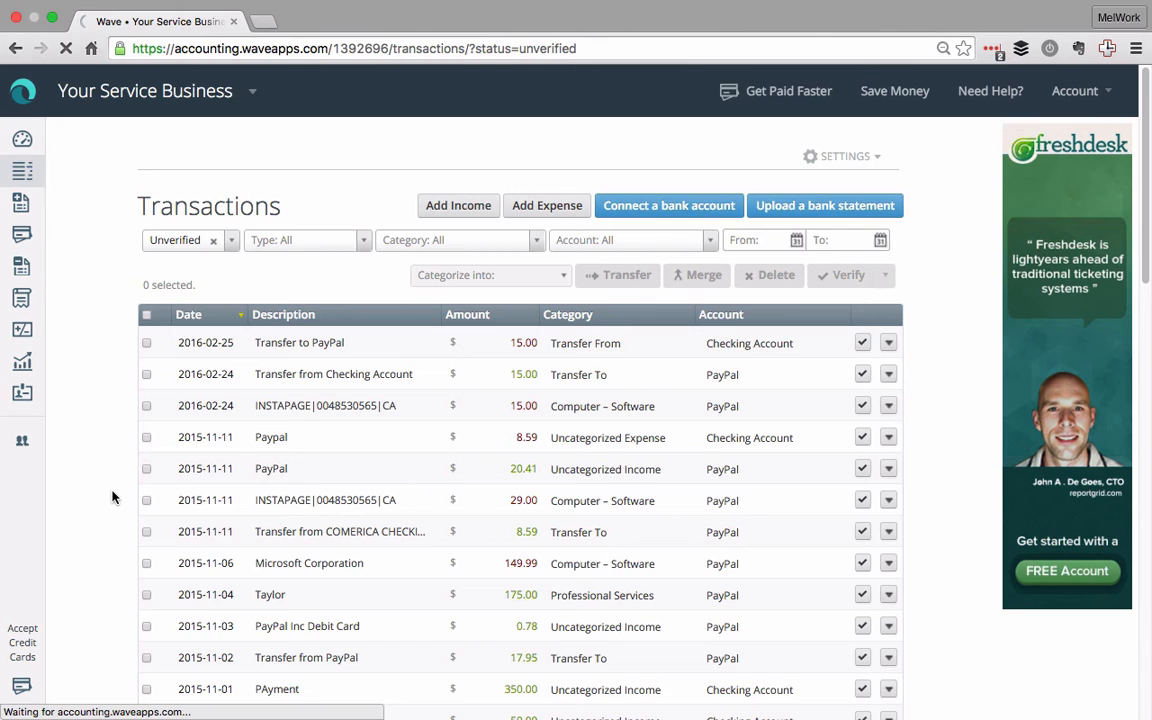
- Open the Income Statement report showing the $15.00 Computer – Software expense
left_click(22, 361)
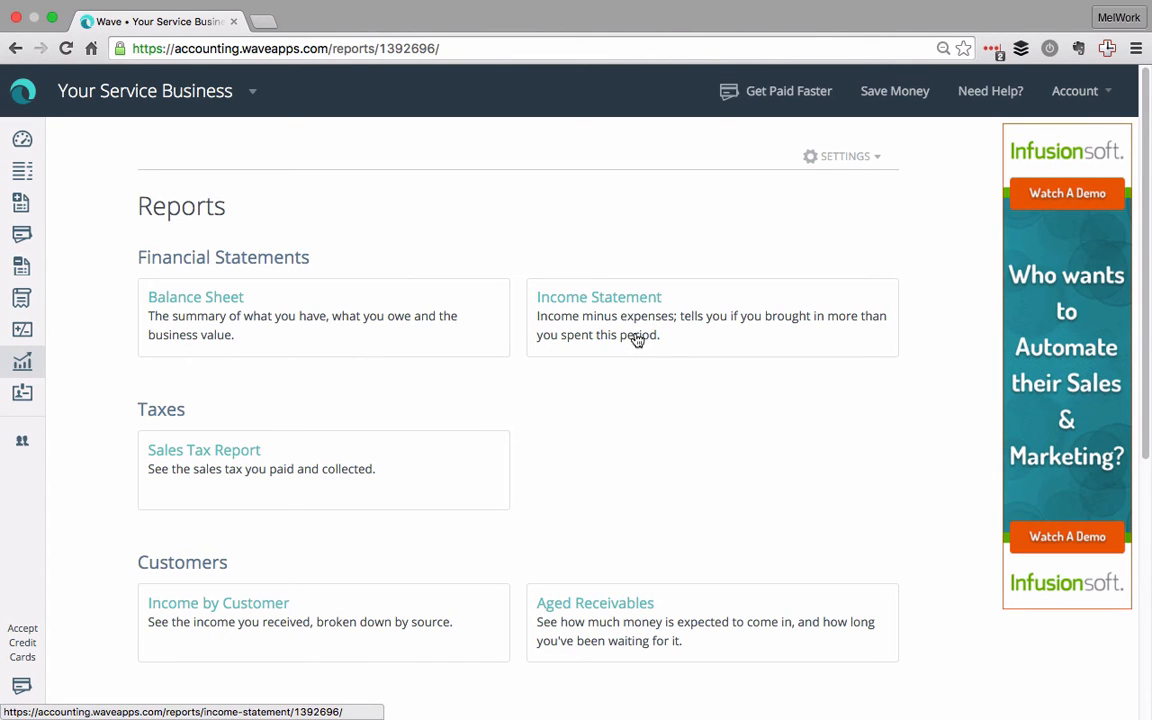
left_click(598, 297)
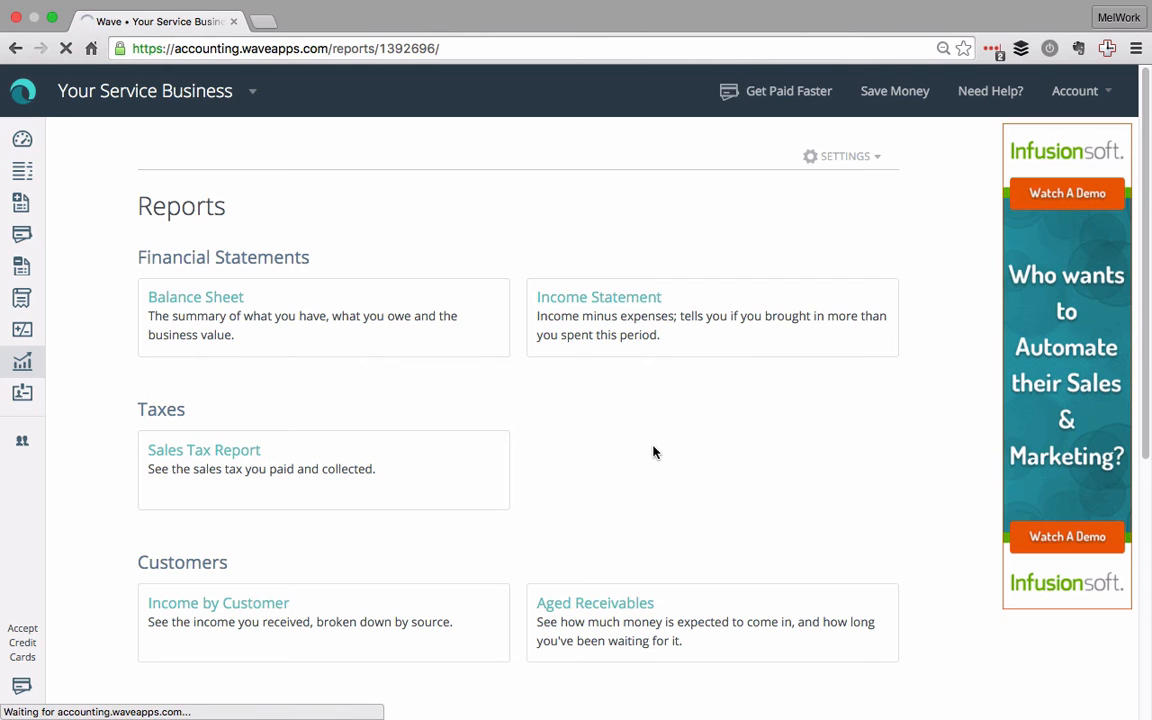
left_click(598, 297)
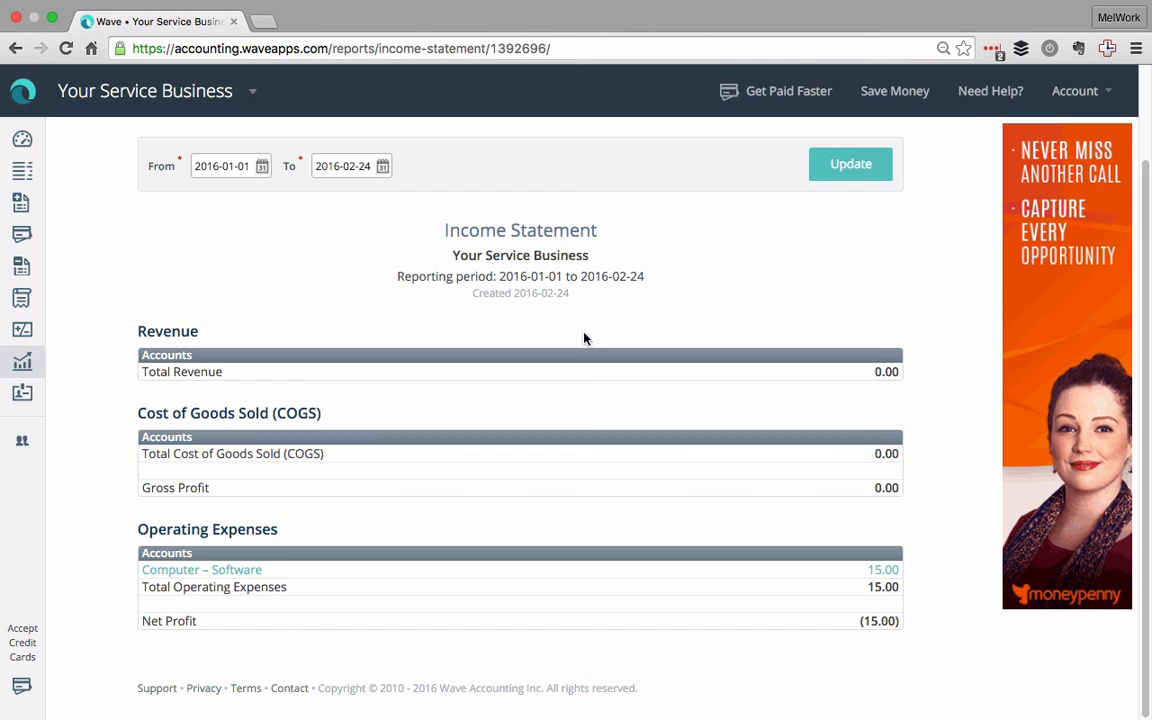
mouse_move(560, 586)
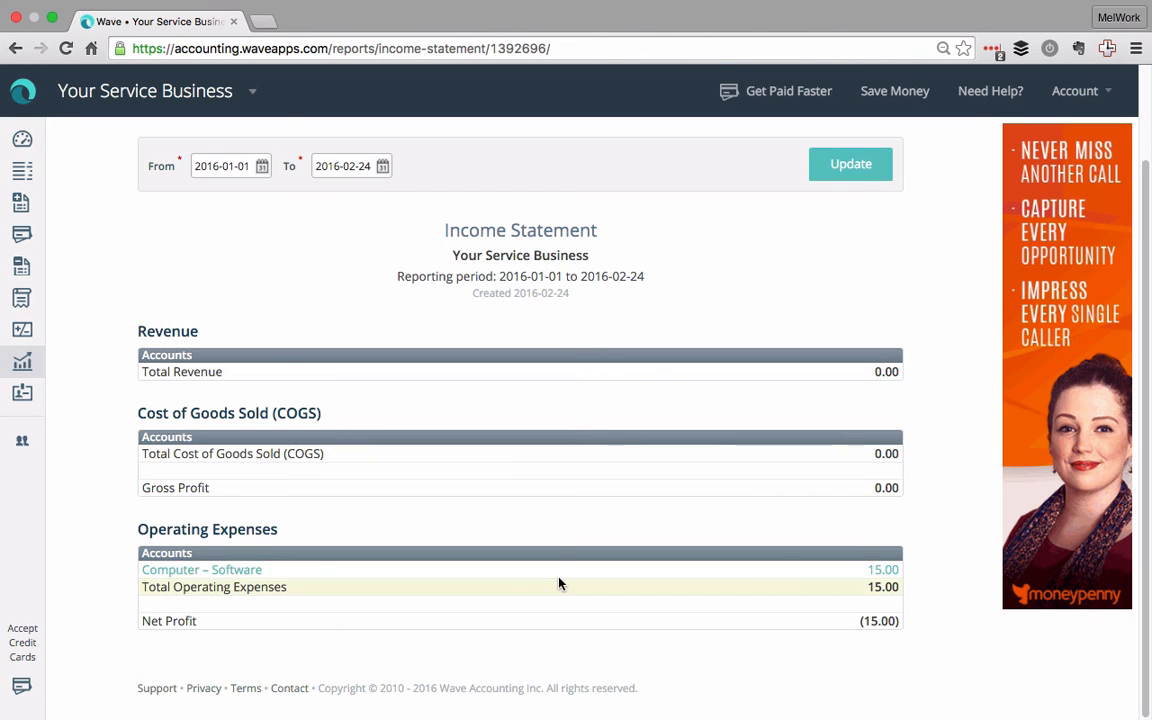
mouse_move(298, 453)
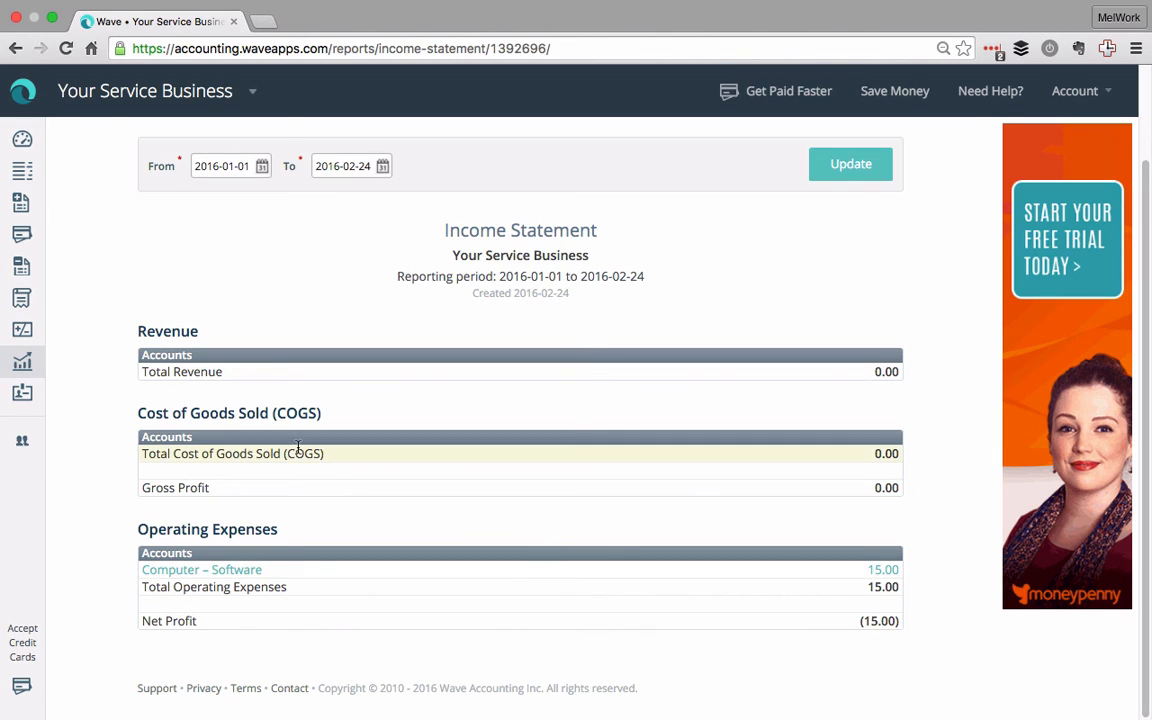